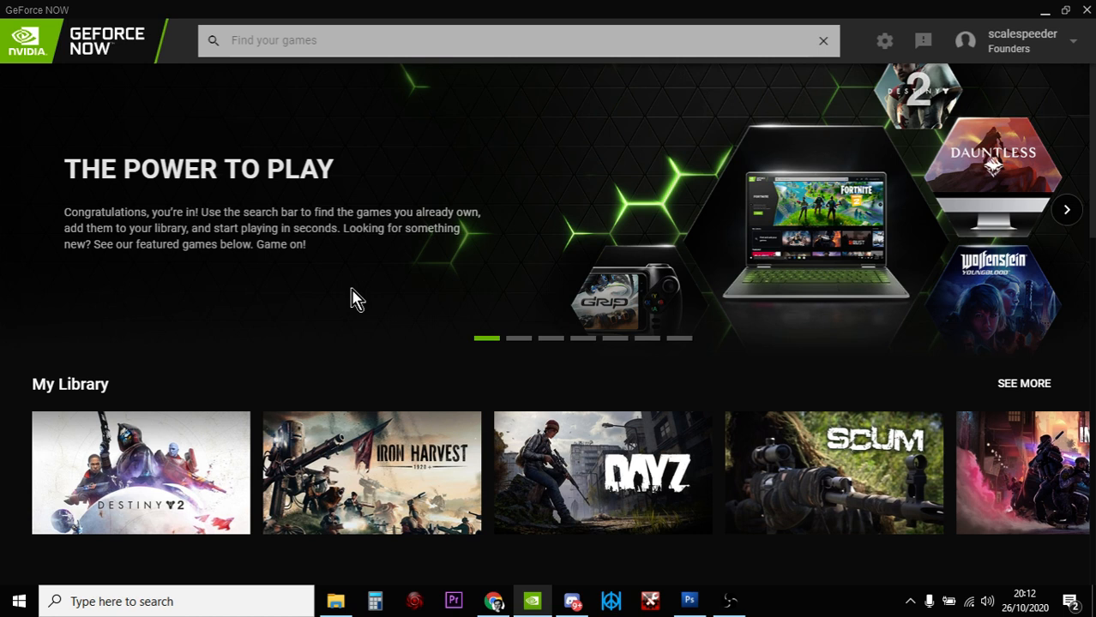
{"action": "mouse_move", "coordinate": [820, 92]}
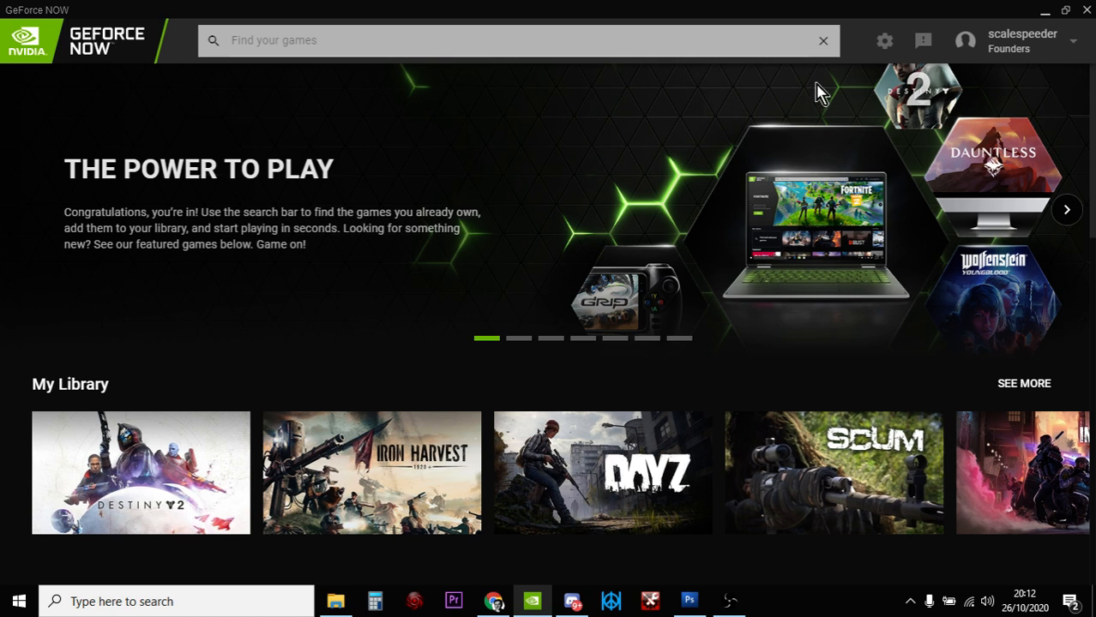
{"action": "mouse_move", "coordinate": [885, 41]}
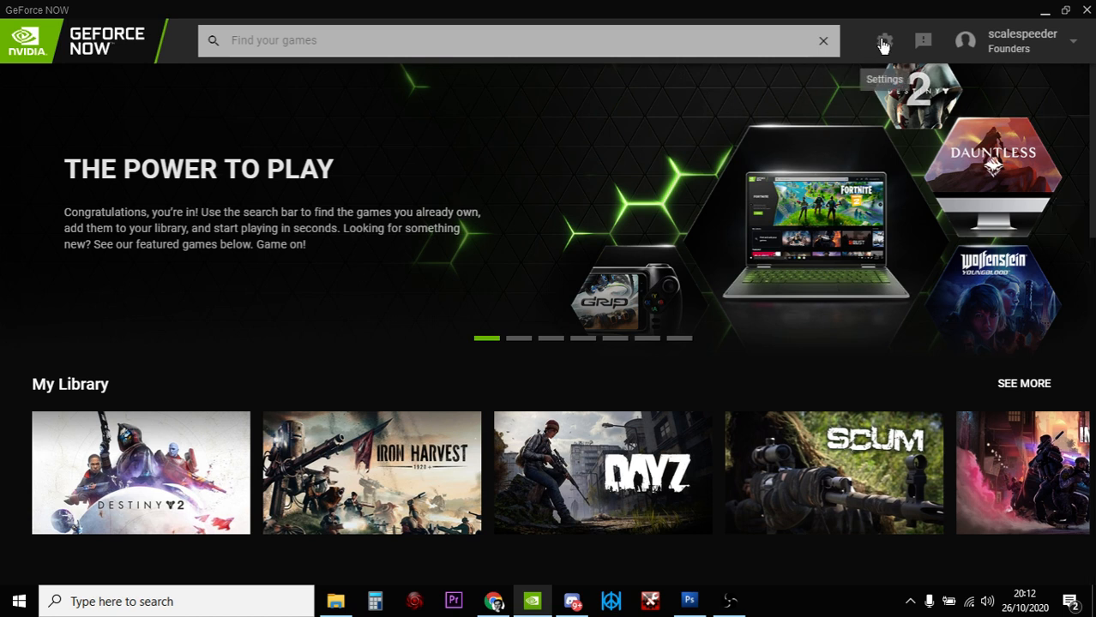
Reach the Streaming Quality section of the GeForce NOW settings
{"action": "left_click", "coordinate": [885, 41]}
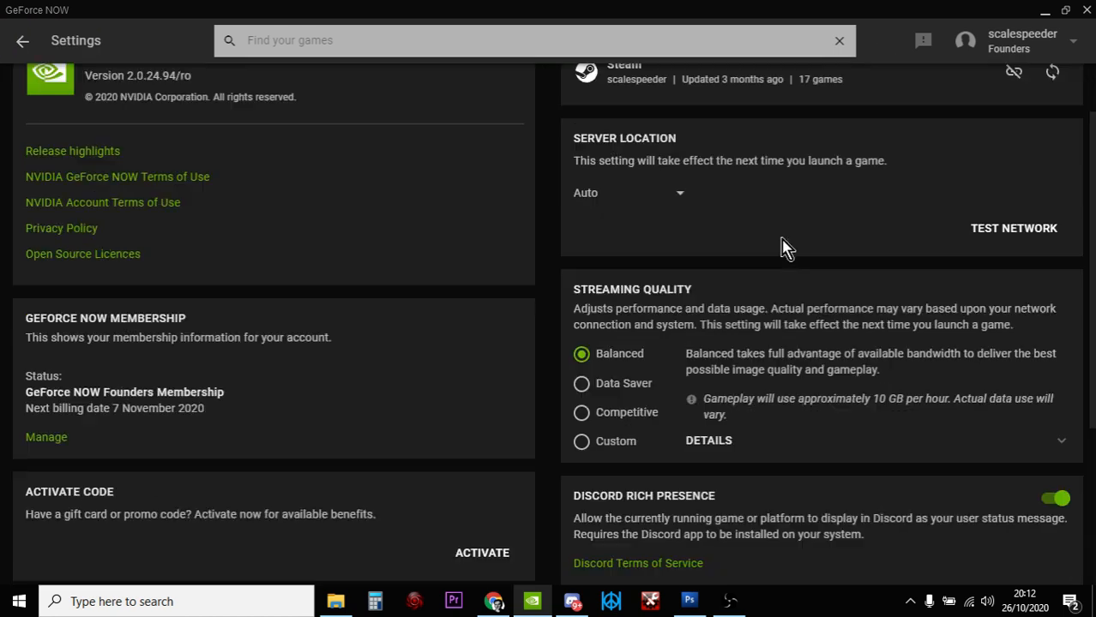
{"action": "scroll", "scroll_direction": "down", "scroll_amount": 3}
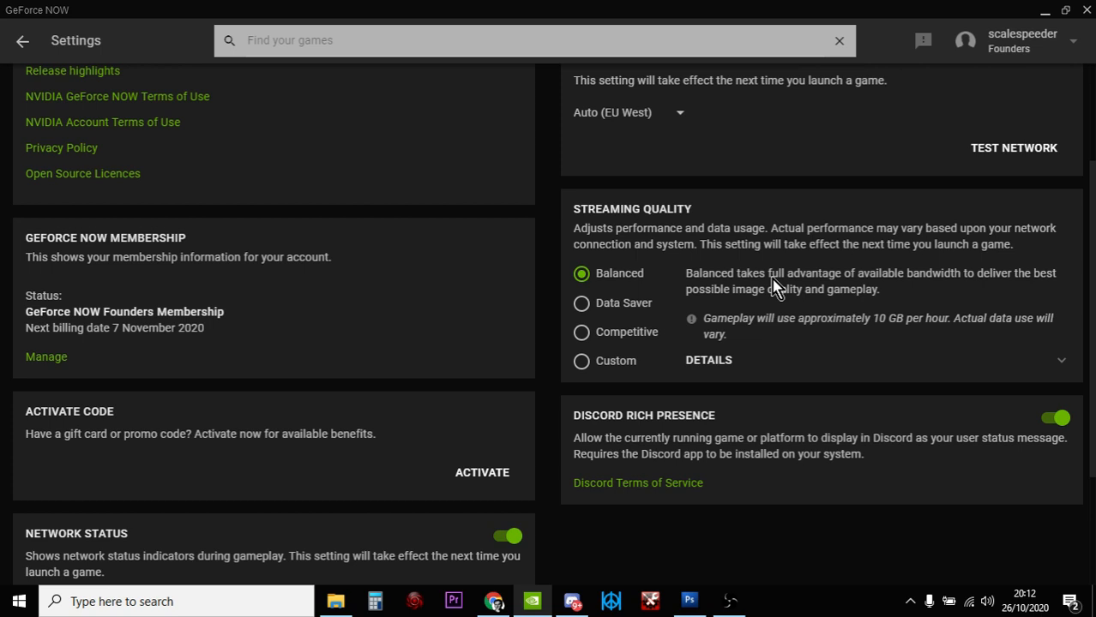
{"action": "mouse_move", "coordinate": [822, 271]}
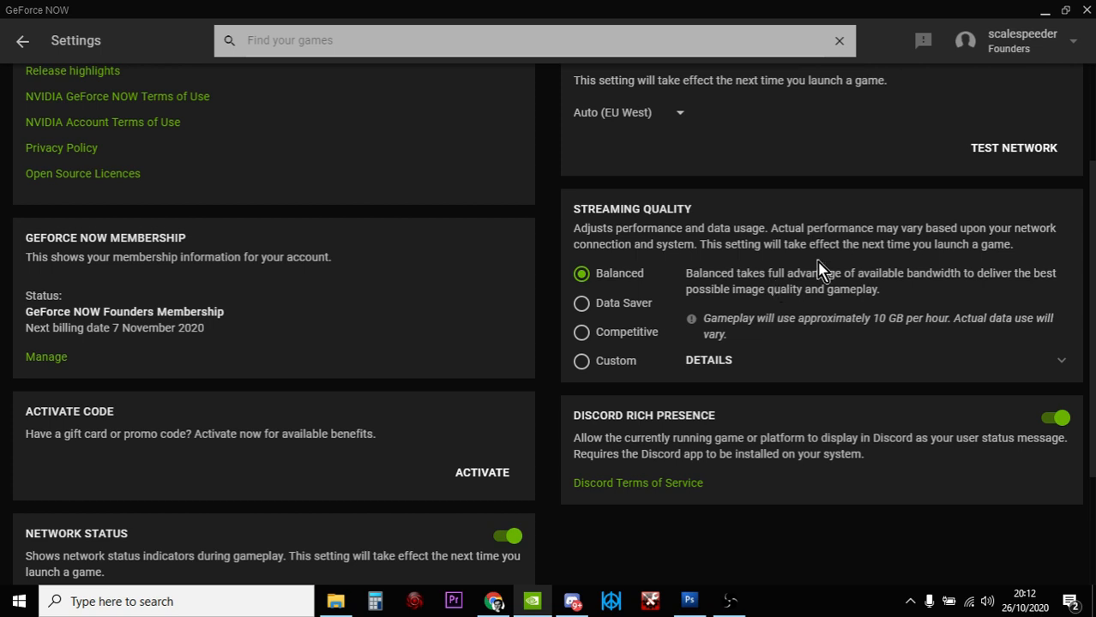
{"action": "mouse_move", "coordinate": [933, 189]}
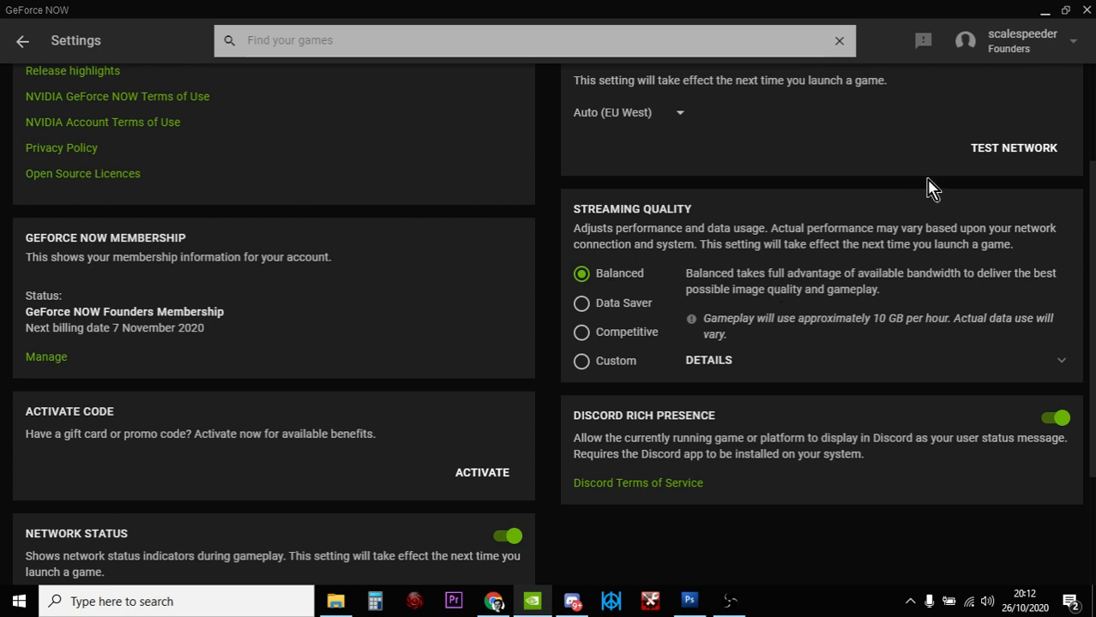
{"action": "mouse_move", "coordinate": [631, 295]}
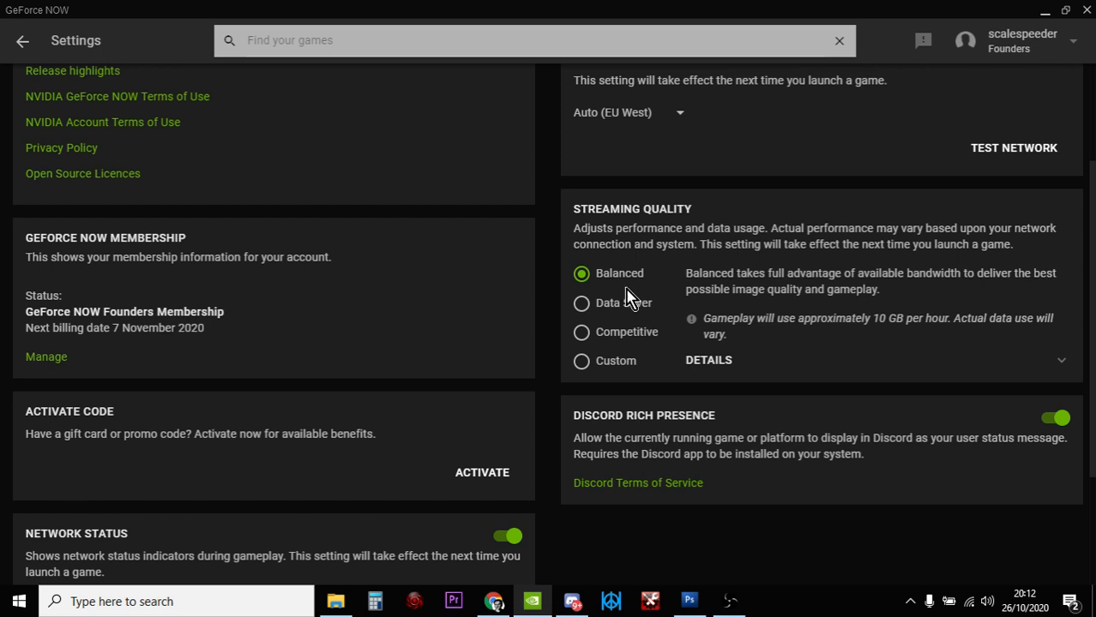
{"action": "mouse_move", "coordinate": [988, 336]}
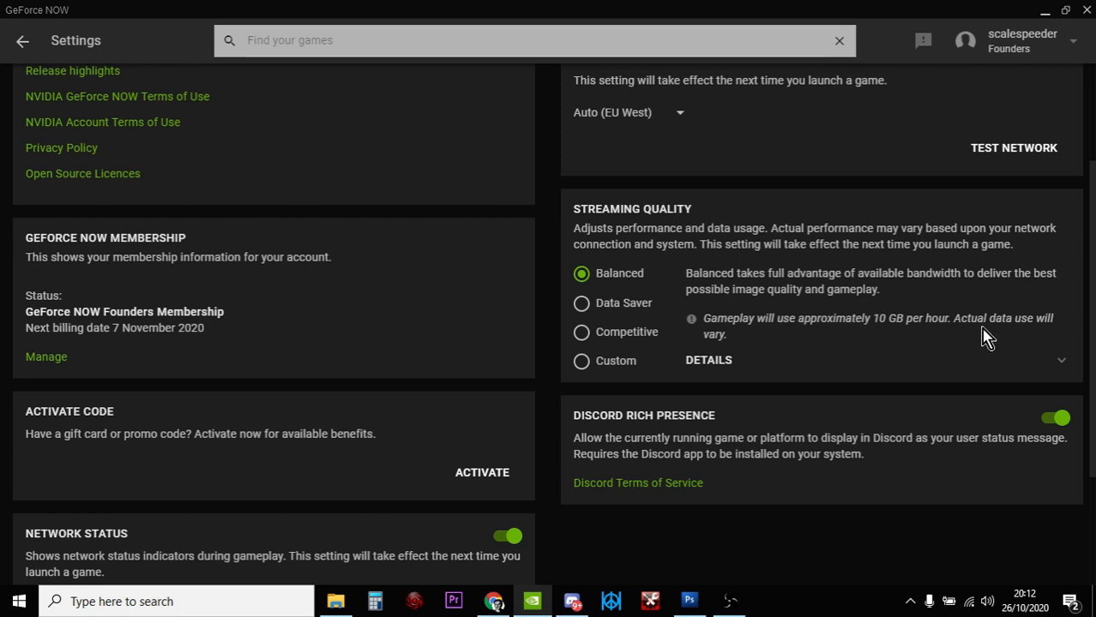
Try the Data Saver and Custom presets, then settle on Competitive (about 6 GB per hour)
{"action": "left_click", "coordinate": [581, 301]}
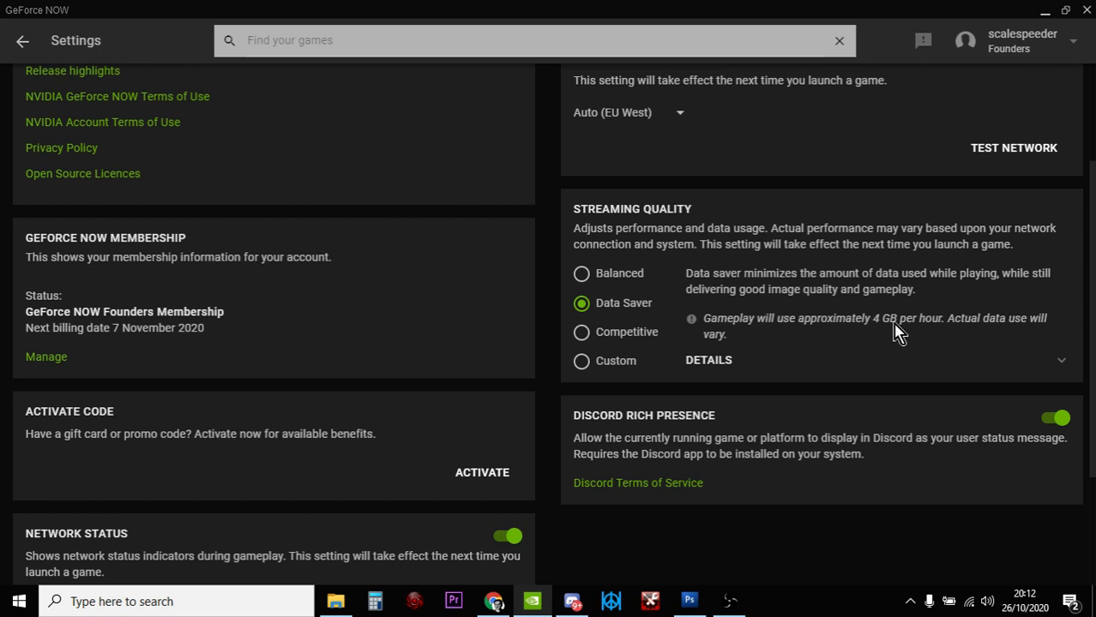
{"action": "left_click", "coordinate": [582, 333]}
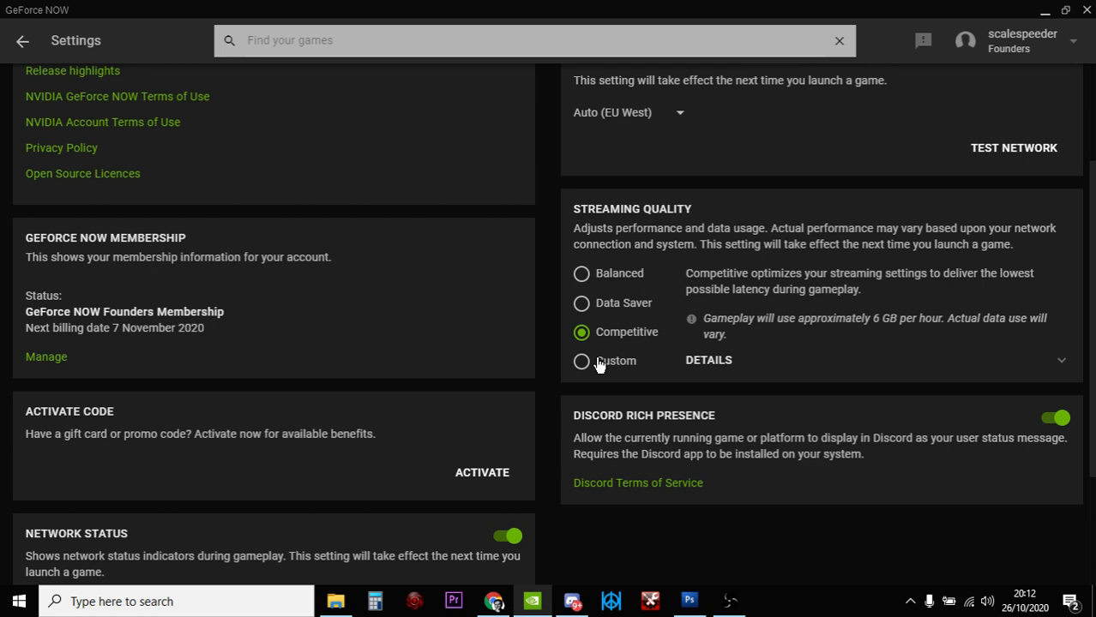
{"action": "left_click", "coordinate": [582, 360]}
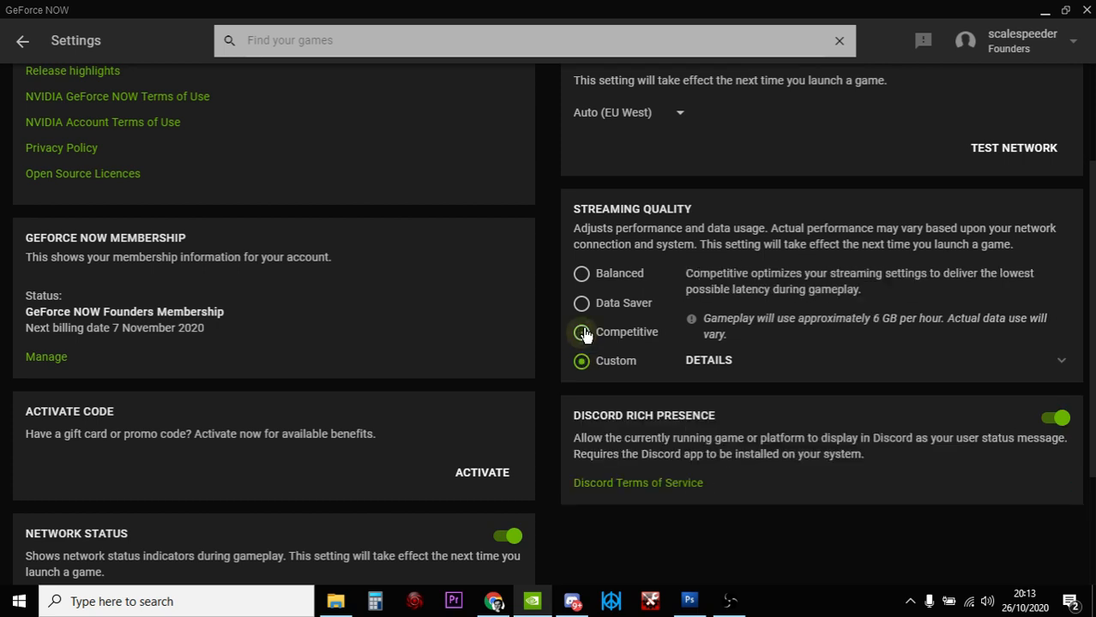
{"action": "left_click", "coordinate": [581, 333]}
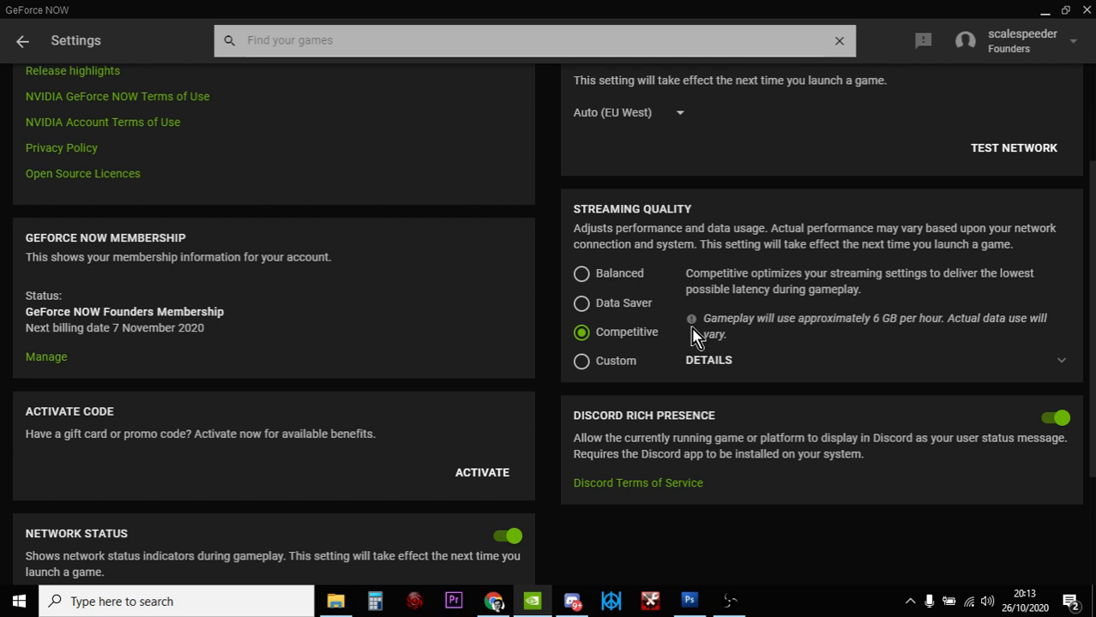
{"action": "mouse_move", "coordinate": [713, 374]}
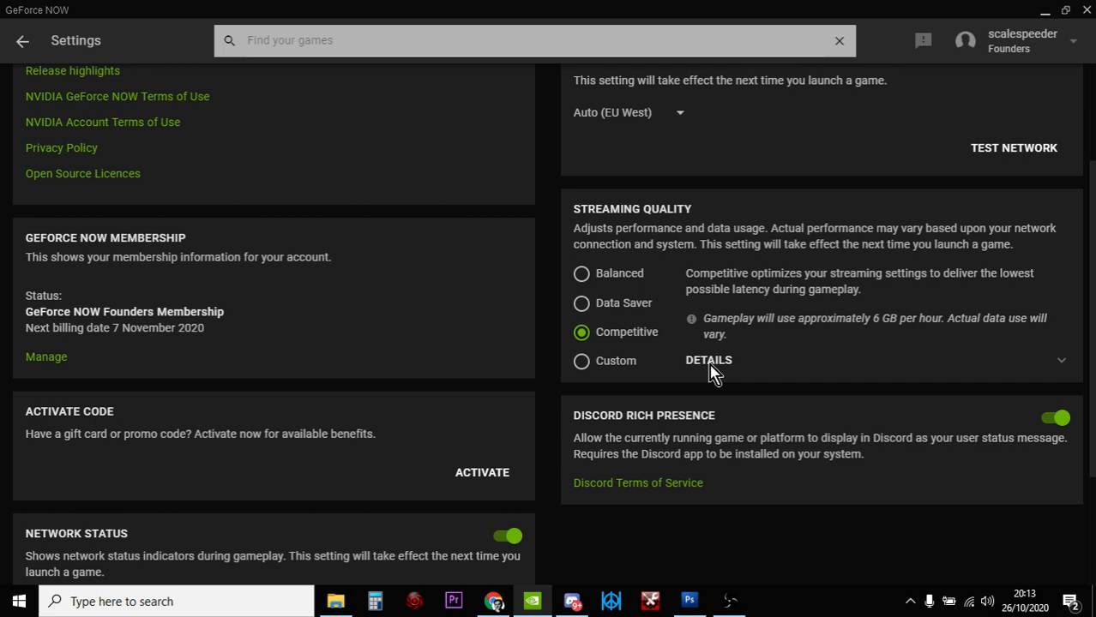
{"action": "mouse_move", "coordinate": [706, 373]}
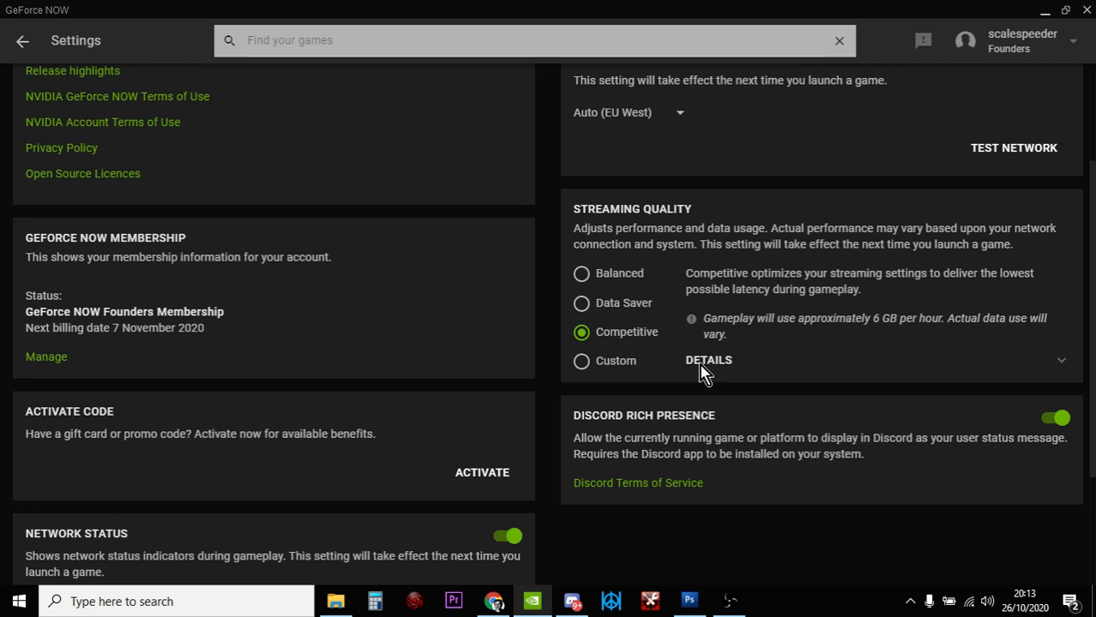
Compare Balanced details, then choose Data Saver at 1280x720, 60 FPS (about 4 GB per hour)
{"action": "left_click", "coordinate": [708, 360]}
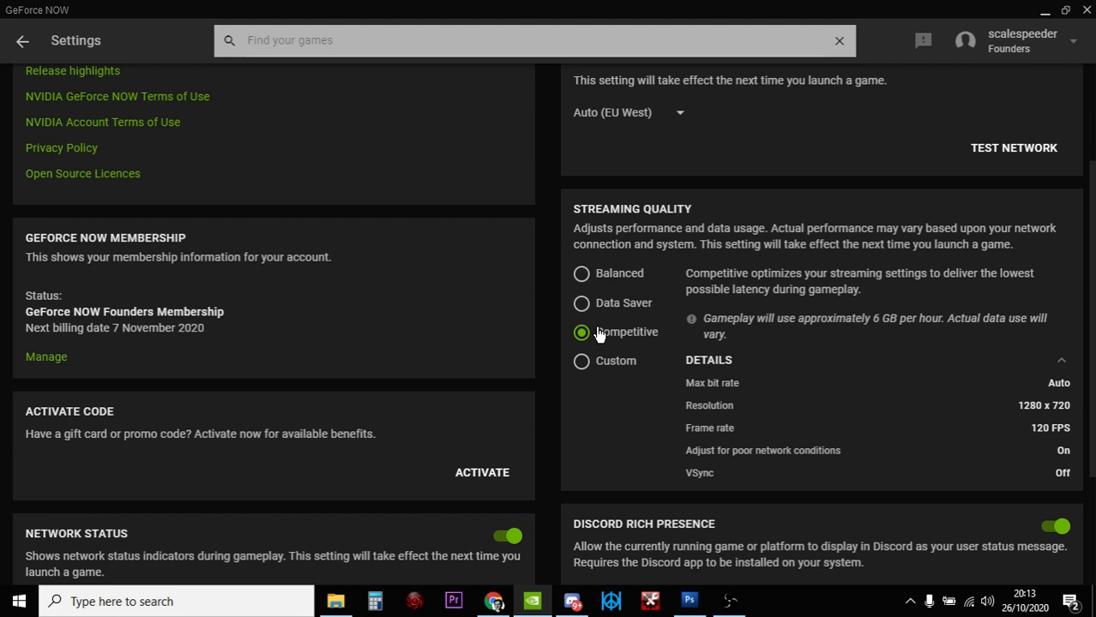
{"action": "mouse_move", "coordinate": [724, 398]}
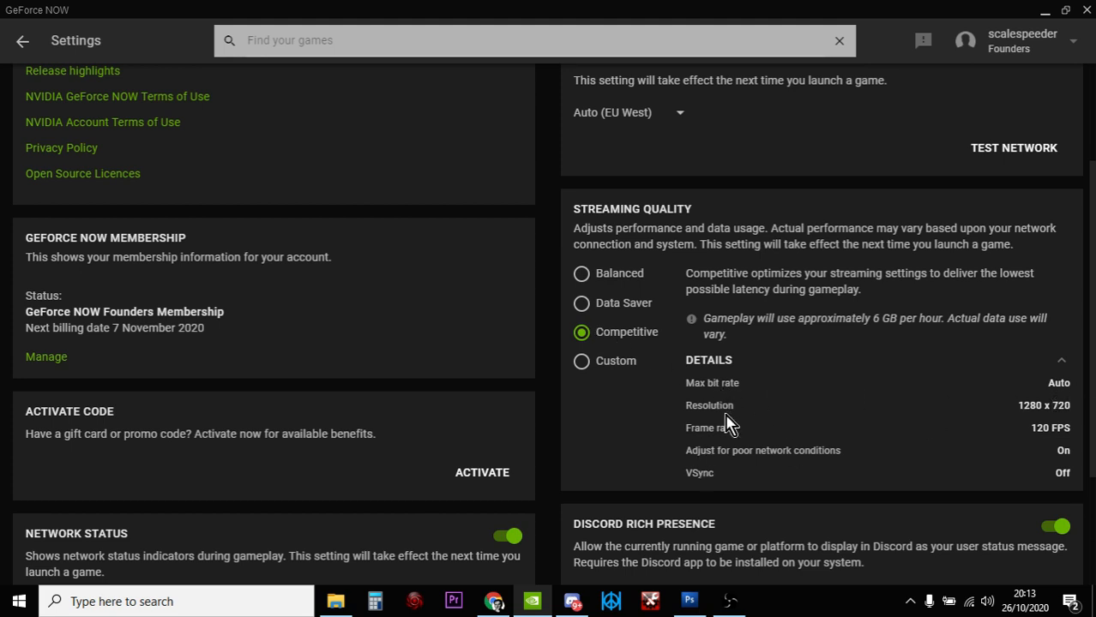
{"action": "mouse_move", "coordinate": [1072, 420]}
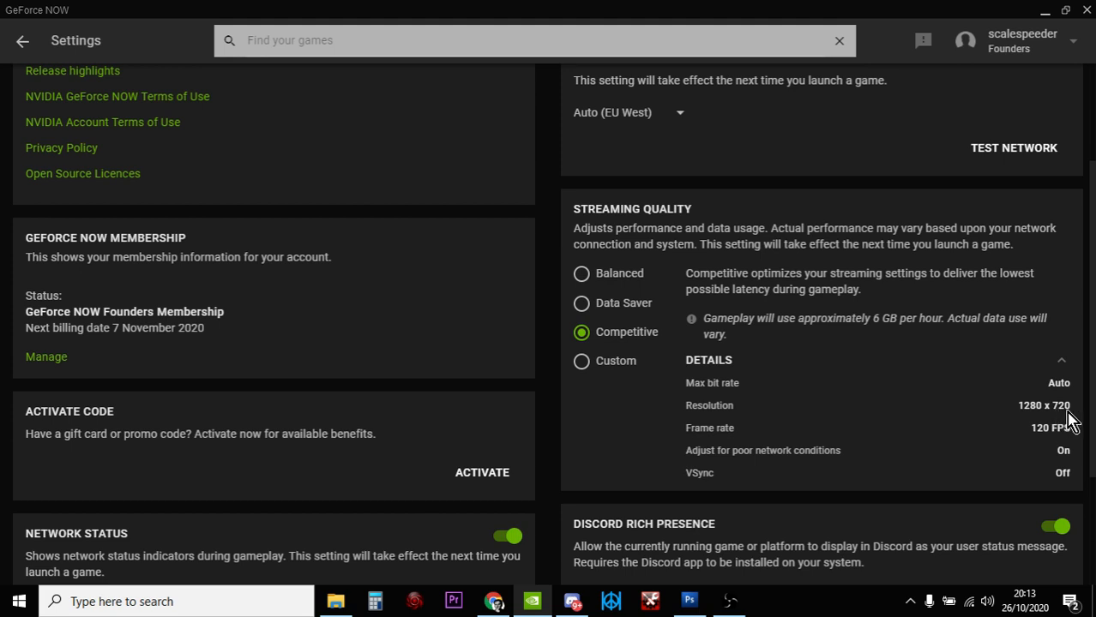
{"action": "mouse_move", "coordinate": [1070, 433]}
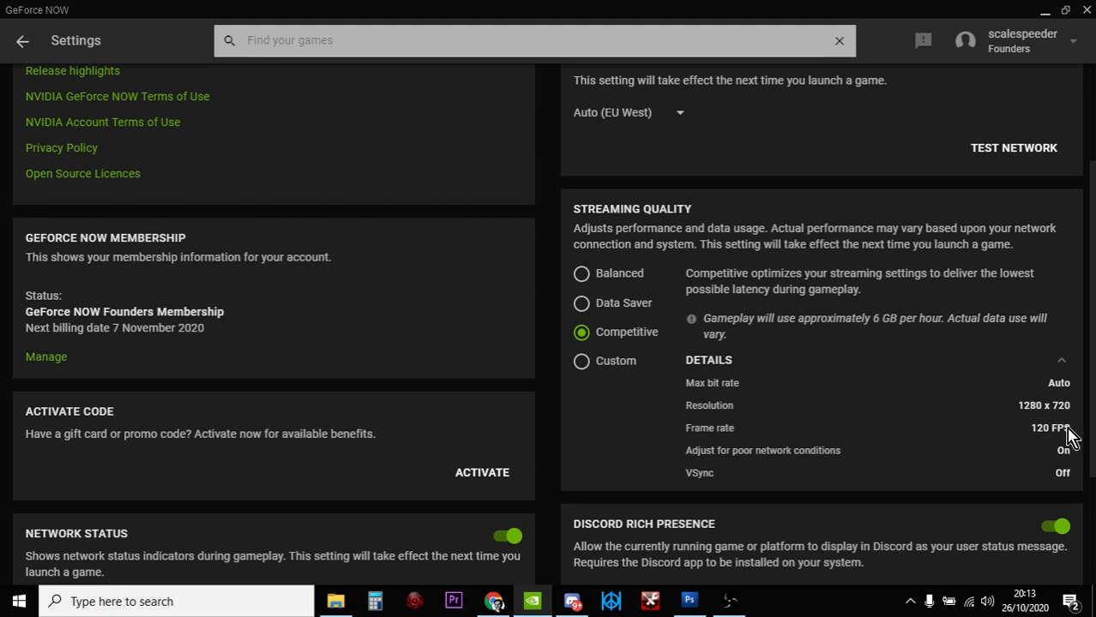
{"action": "mouse_move", "coordinate": [540, 424]}
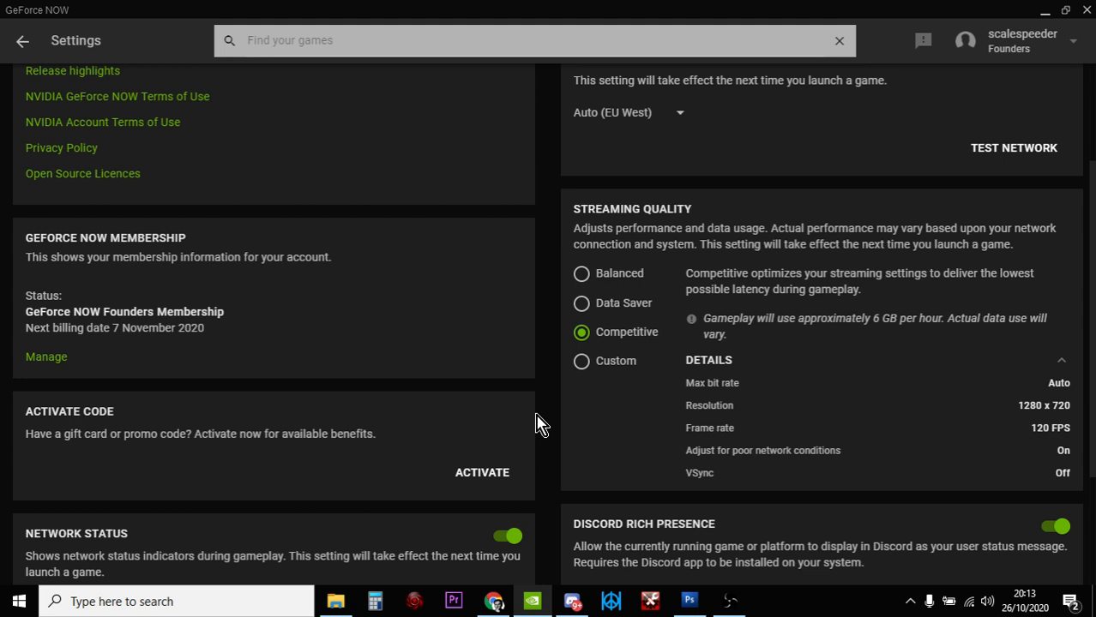
{"action": "mouse_move", "coordinate": [583, 281]}
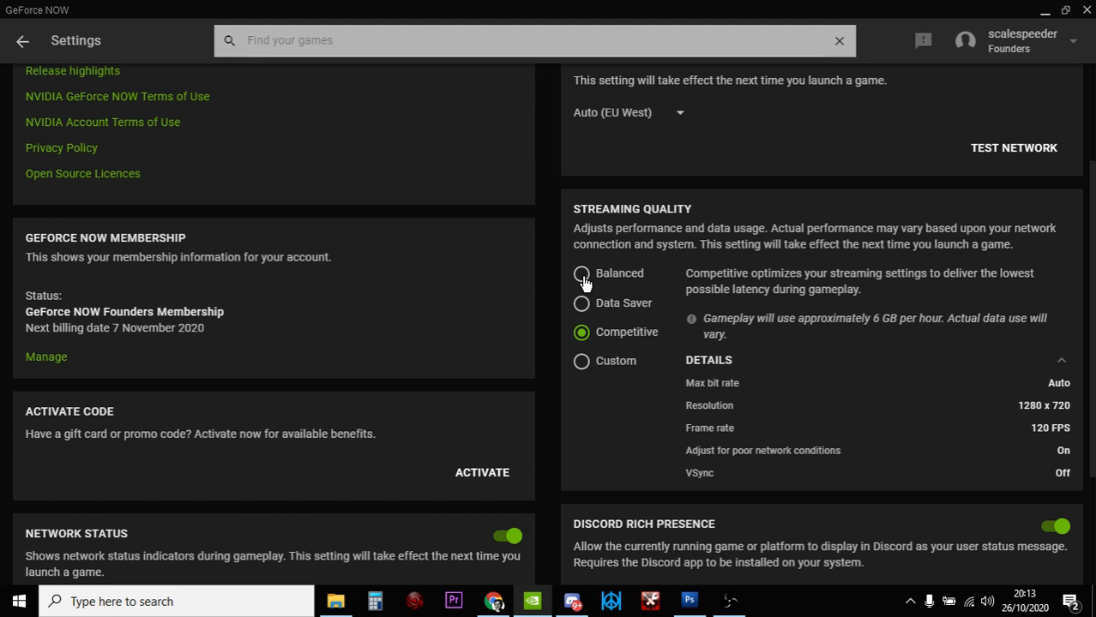
{"action": "left_click", "coordinate": [581, 273]}
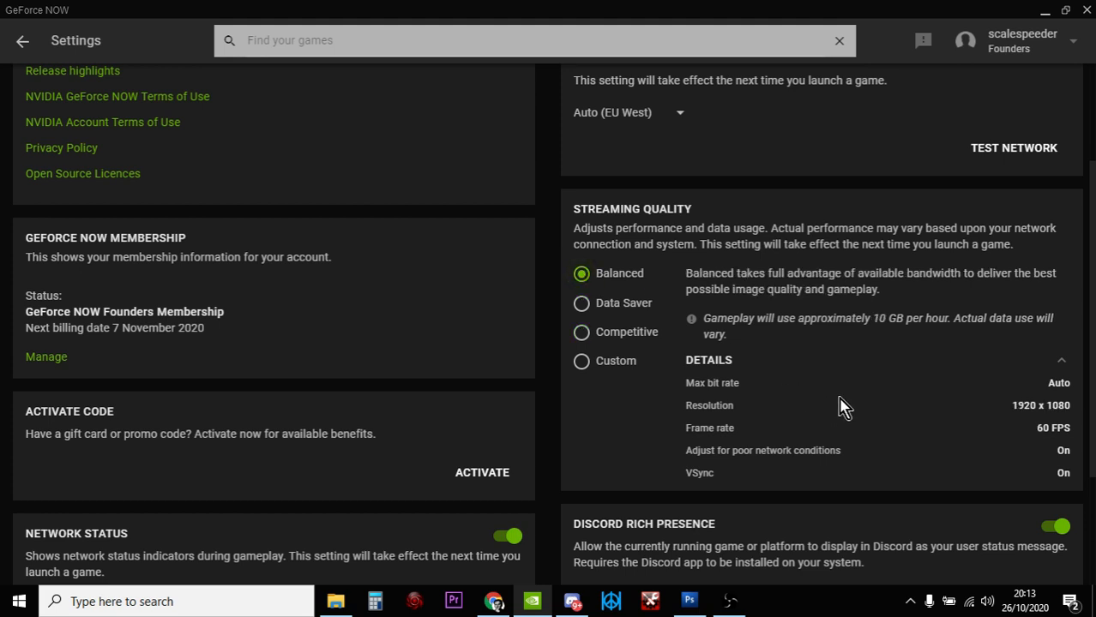
{"action": "mouse_move", "coordinate": [1077, 398]}
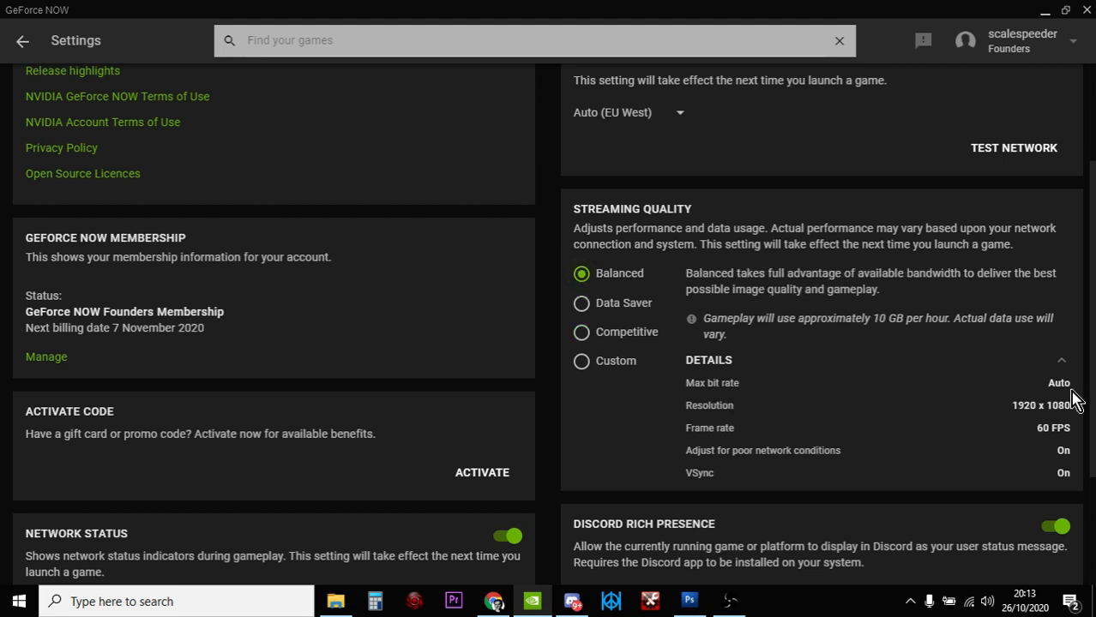
{"action": "mouse_move", "coordinate": [1070, 412]}
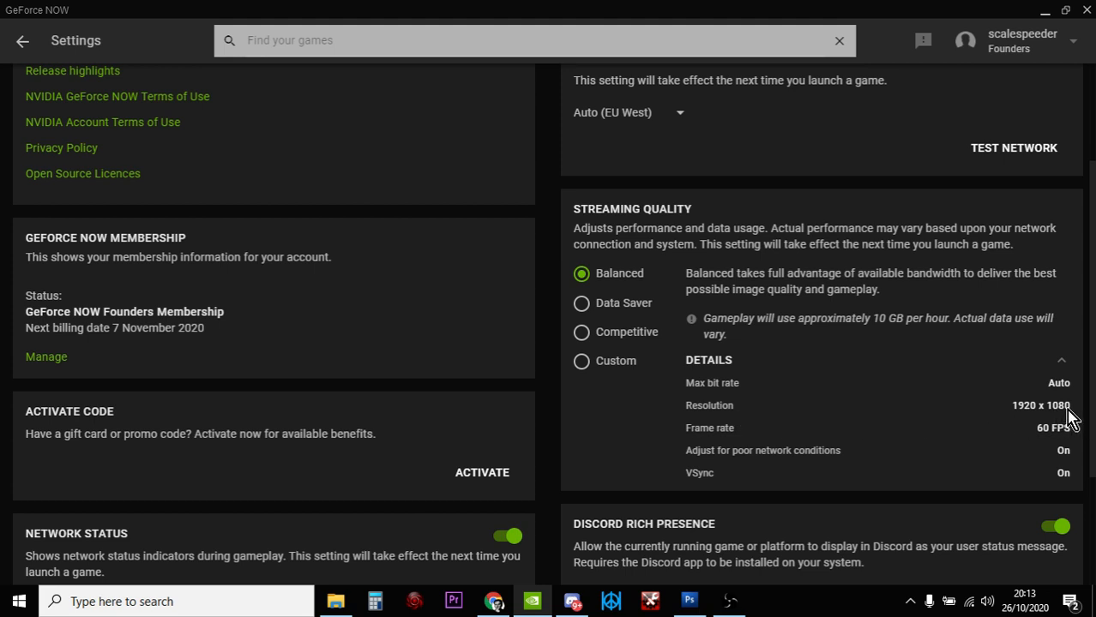
{"action": "mouse_move", "coordinate": [1064, 437]}
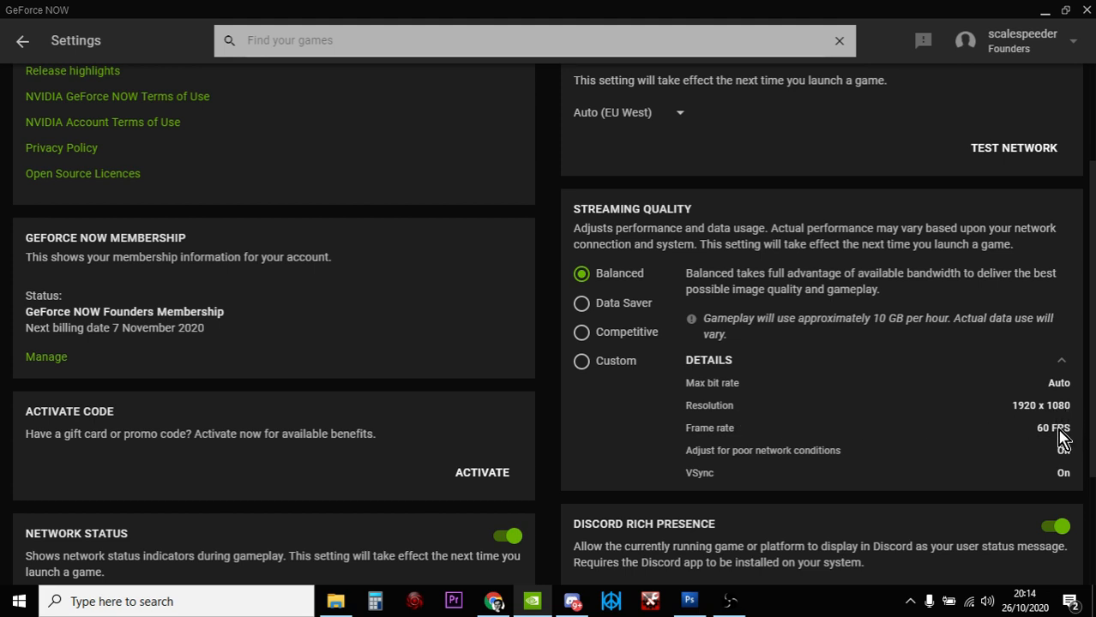
{"action": "mouse_move", "coordinate": [511, 432]}
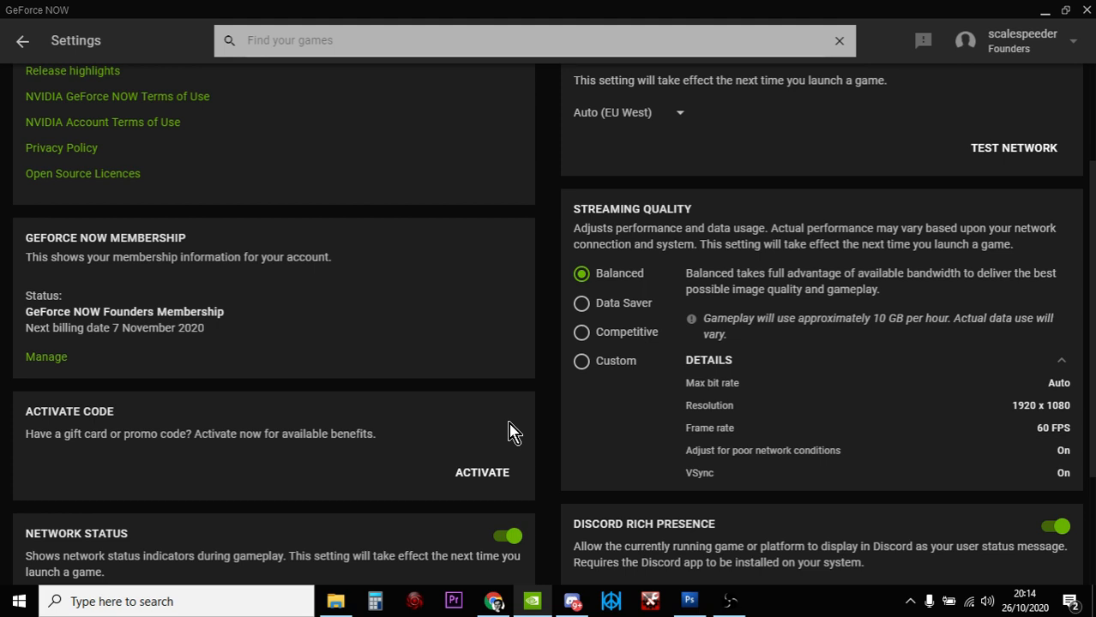
{"action": "mouse_move", "coordinate": [556, 289]}
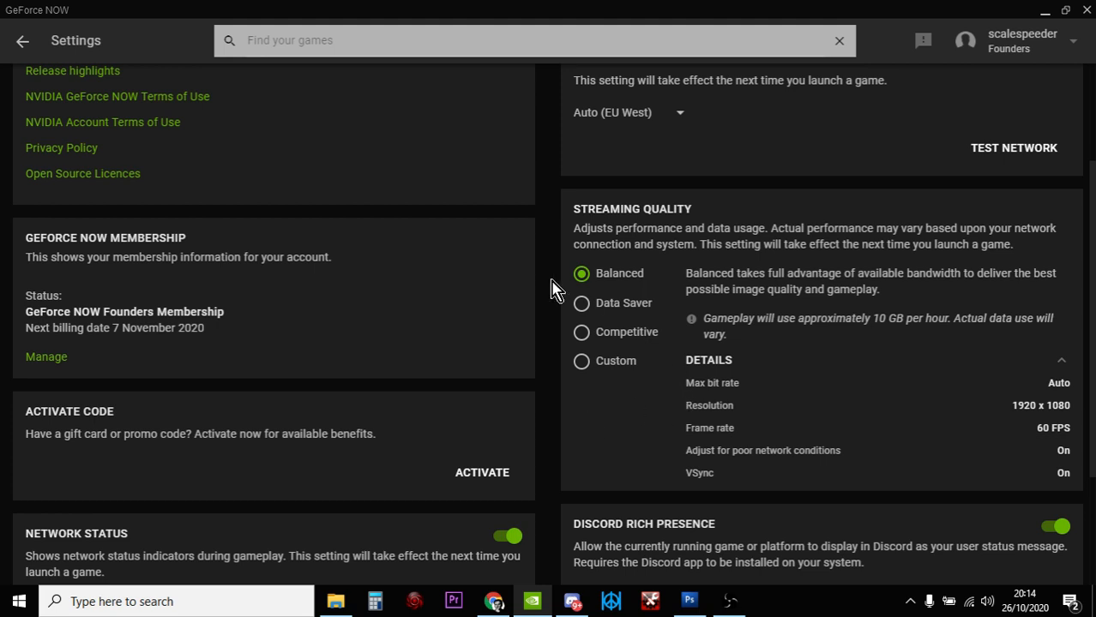
{"action": "left_click", "coordinate": [582, 302]}
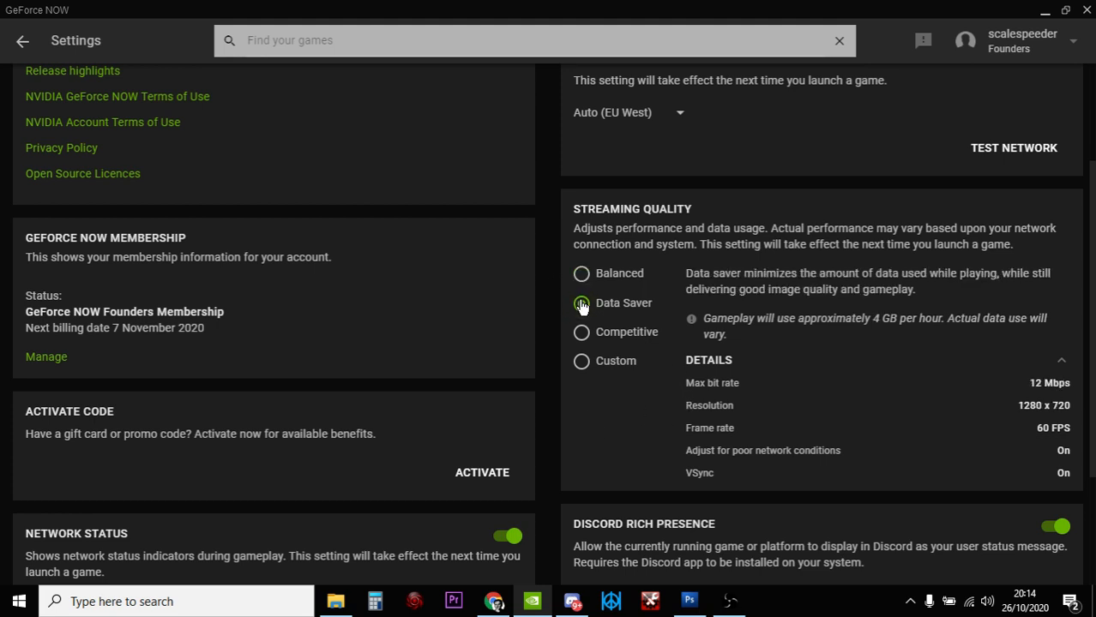
{"action": "left_click", "coordinate": [582, 301]}
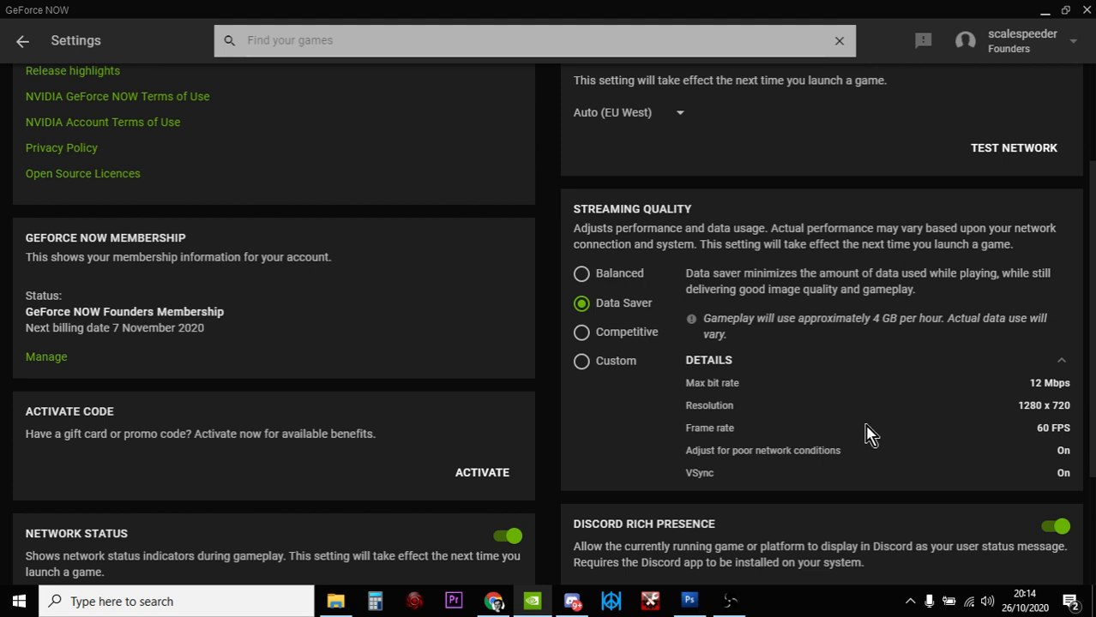
{"action": "mouse_move", "coordinate": [1070, 427]}
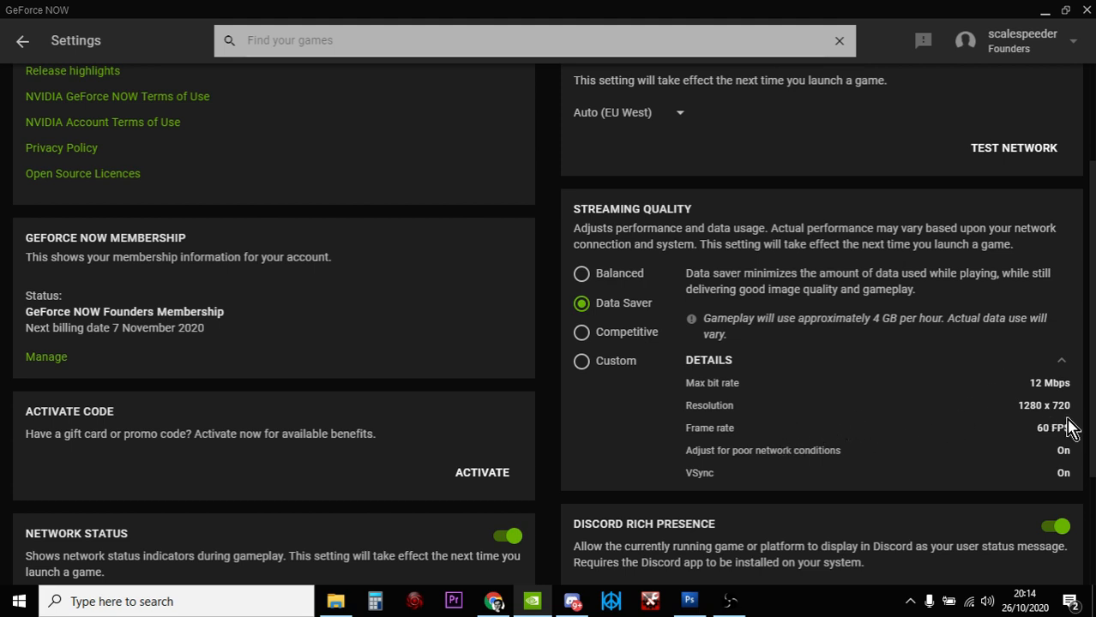
{"action": "mouse_move", "coordinate": [1063, 442]}
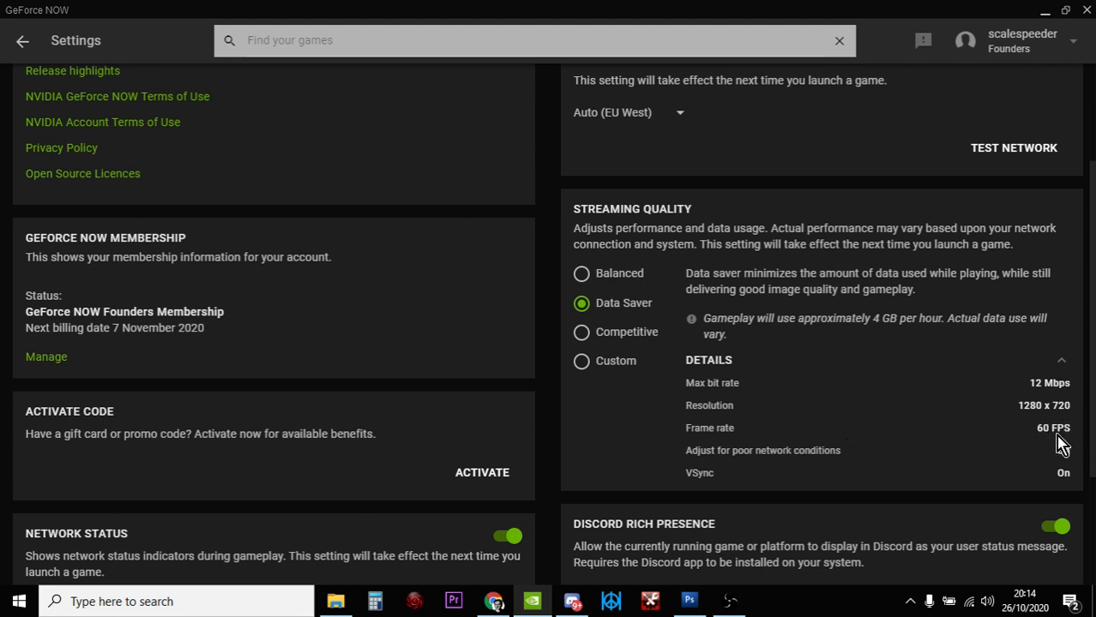
{"action": "mouse_move", "coordinate": [1065, 467]}
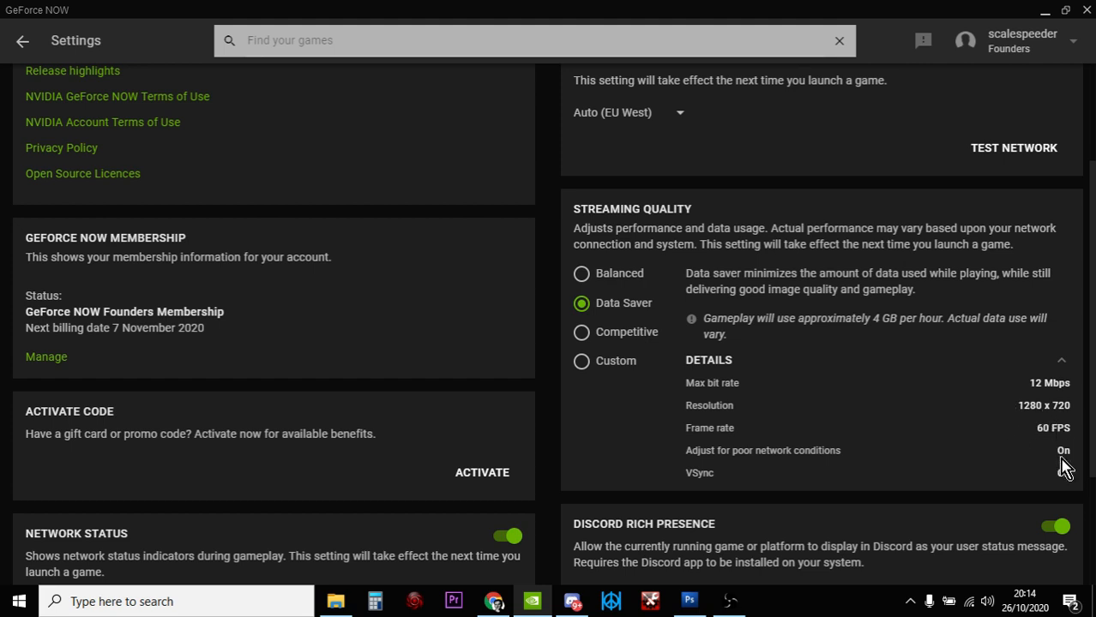
Choose the Custom preset at 1920x1080 and lower its frame rate to 30 FPS
{"action": "left_click", "coordinate": [582, 360]}
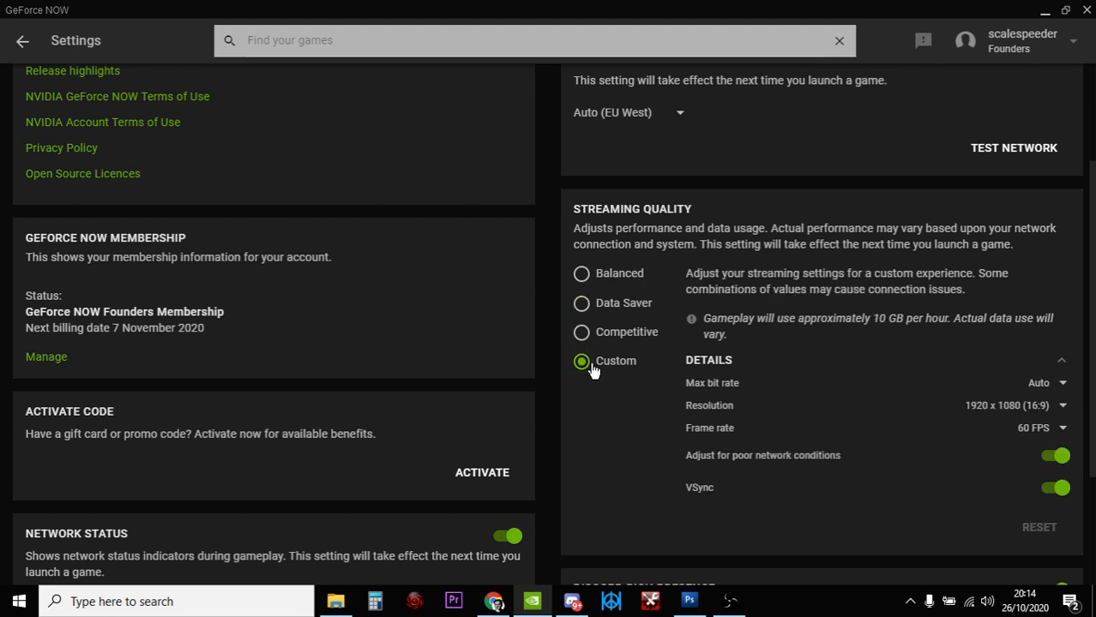
{"action": "mouse_move", "coordinate": [897, 449]}
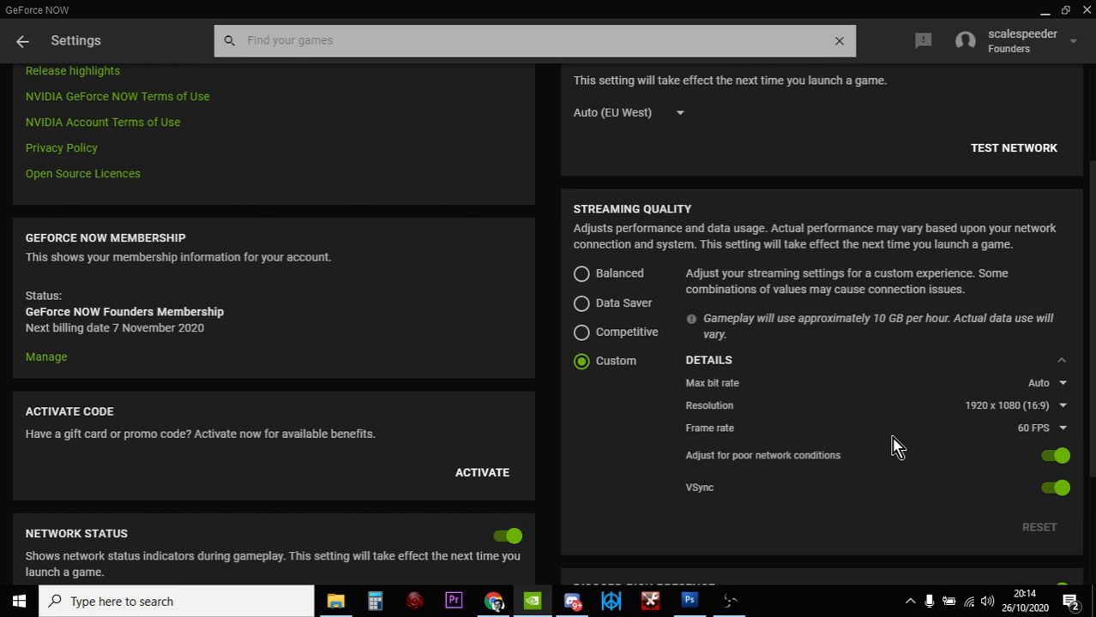
{"action": "mouse_move", "coordinate": [1061, 442]}
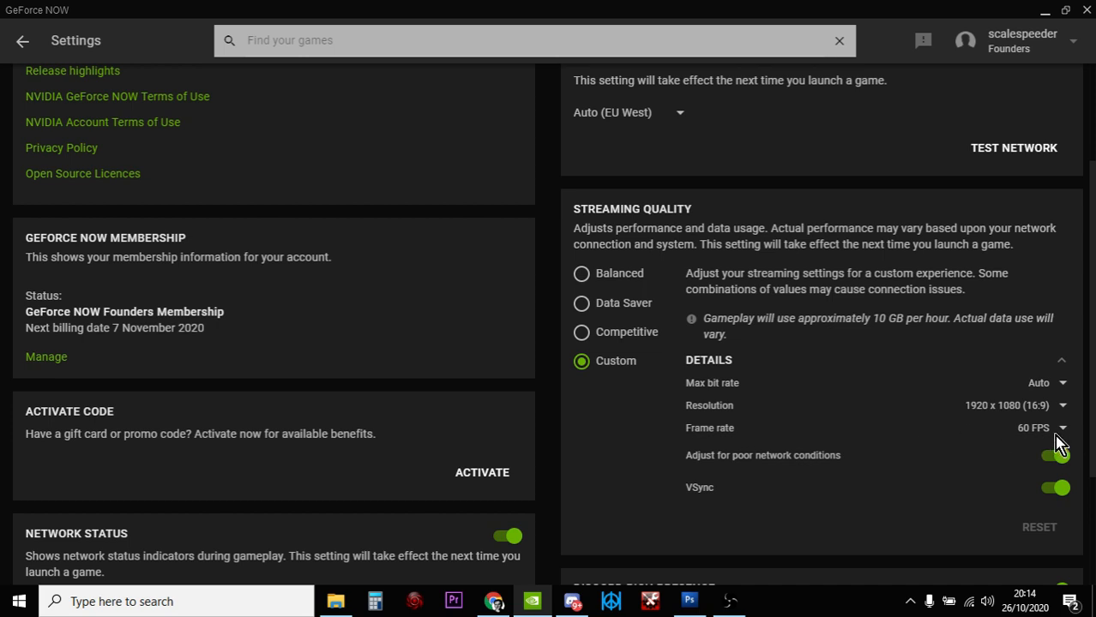
{"action": "mouse_move", "coordinate": [1060, 437]}
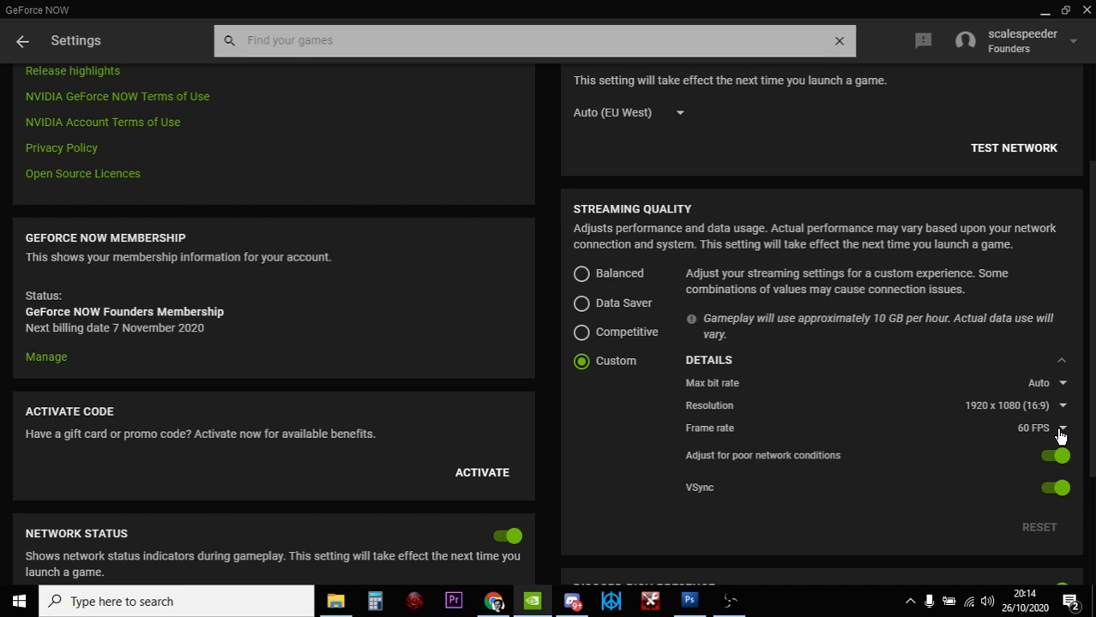
{"action": "left_click", "coordinate": [1062, 429]}
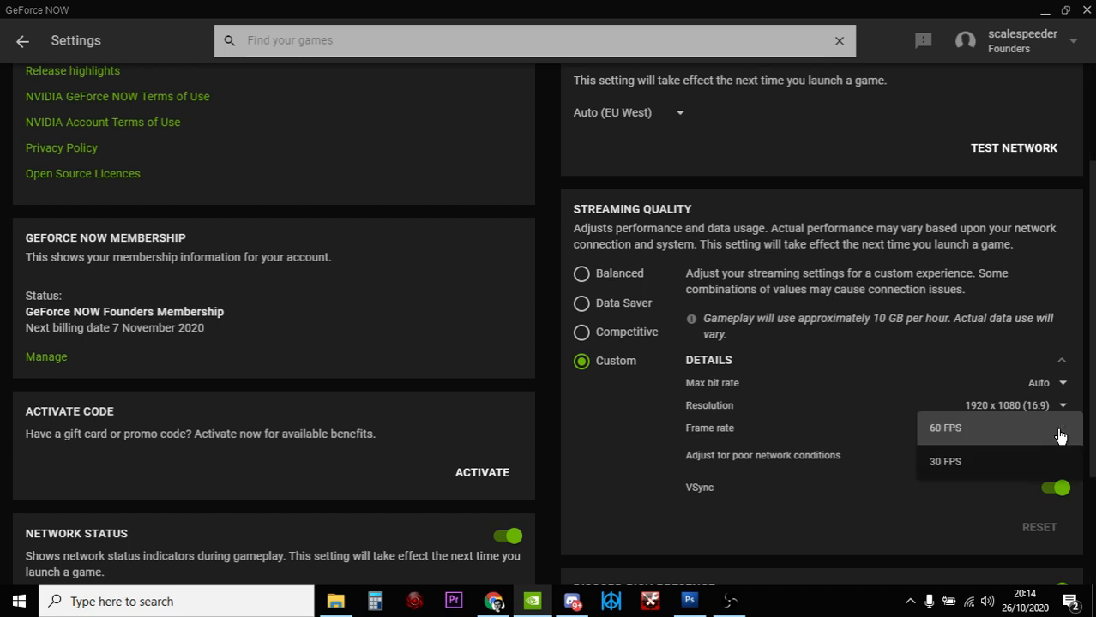
{"action": "left_click", "coordinate": [945, 462]}
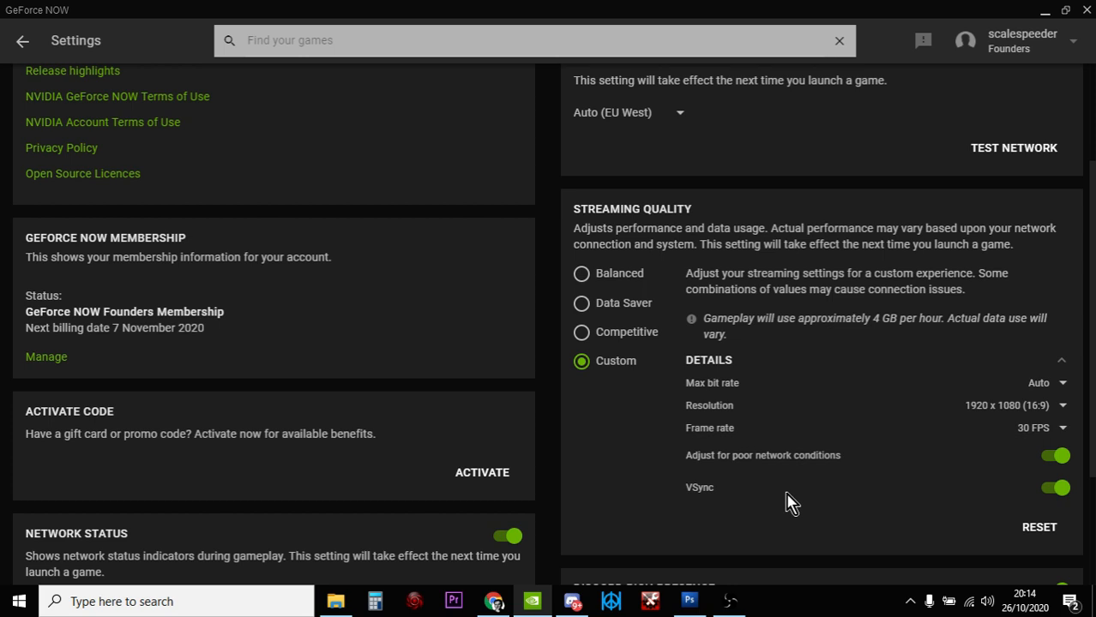
{"action": "mouse_move", "coordinate": [787, 501]}
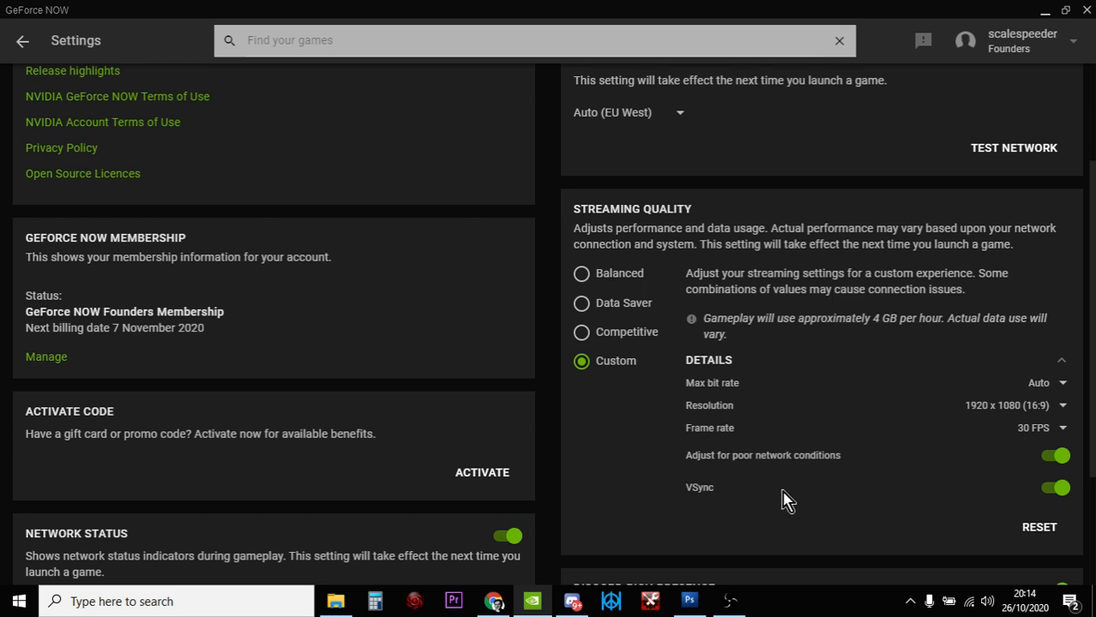
{"action": "mouse_move", "coordinate": [579, 275]}
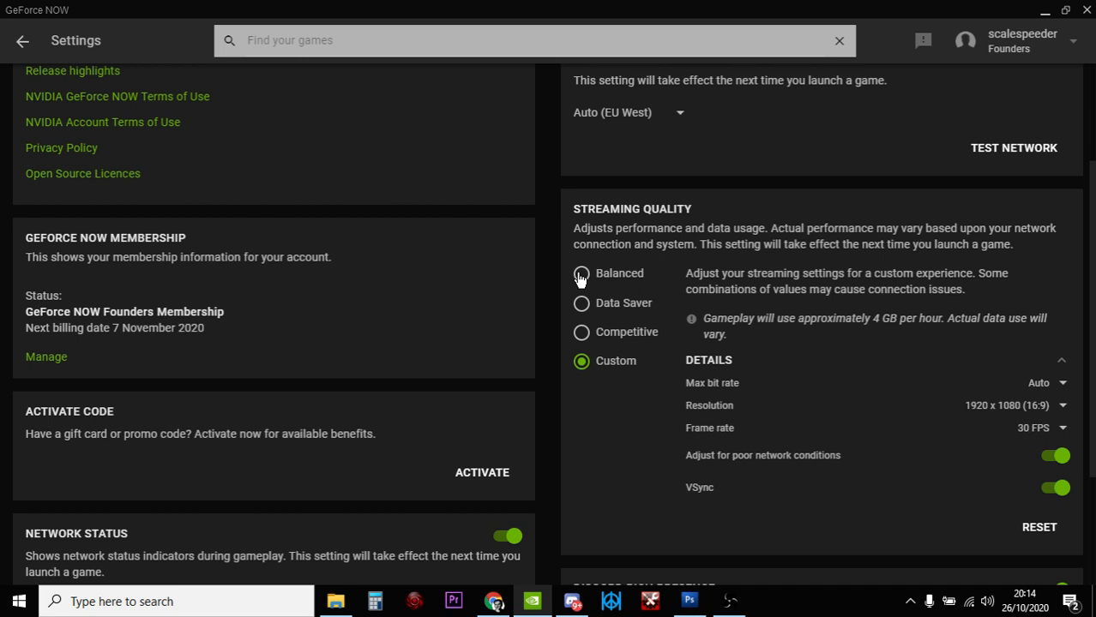
Return streaming quality to Balanced at 1920x1080, 60 FPS (about 10 GB per hour)
{"action": "left_click", "coordinate": [581, 273]}
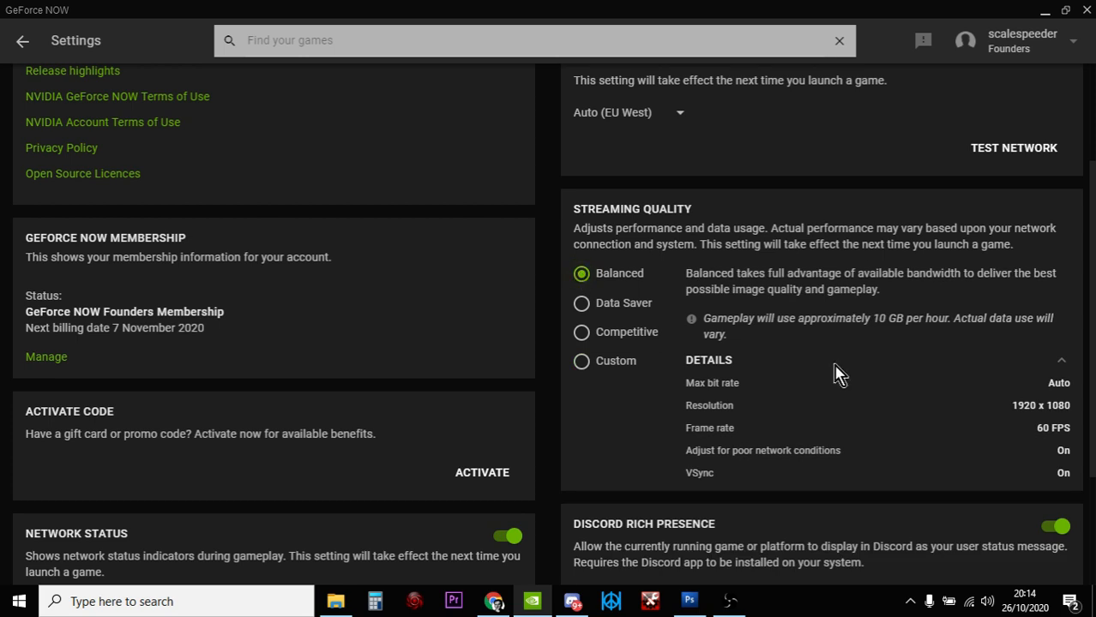
{"action": "mouse_move", "coordinate": [1063, 443]}
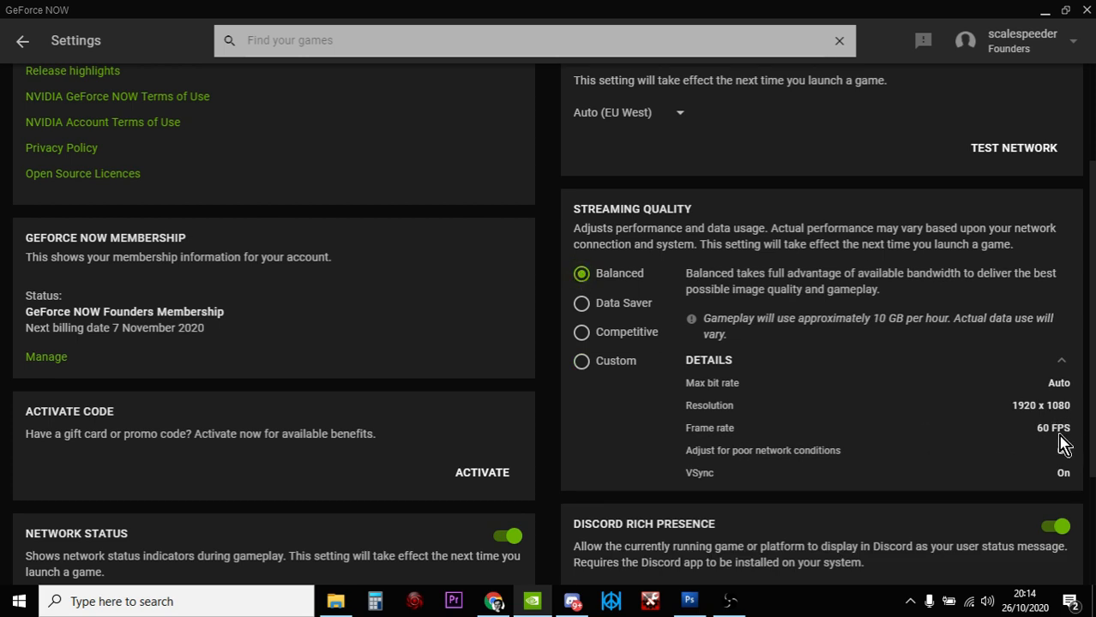
{"action": "mouse_move", "coordinate": [977, 432]}
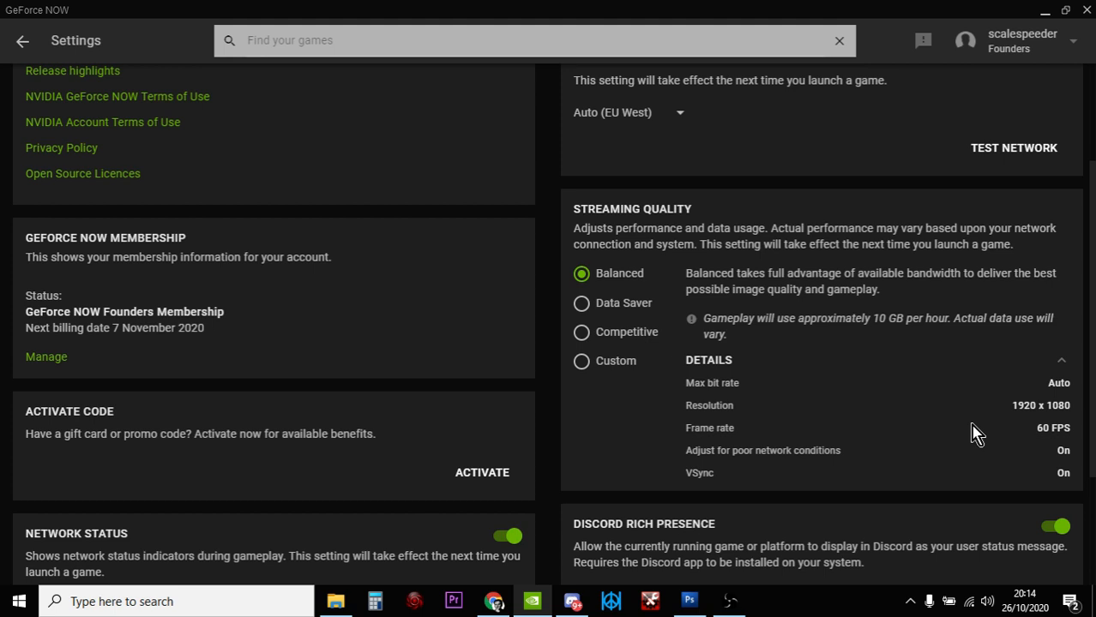
{"action": "mouse_move", "coordinate": [405, 96]}
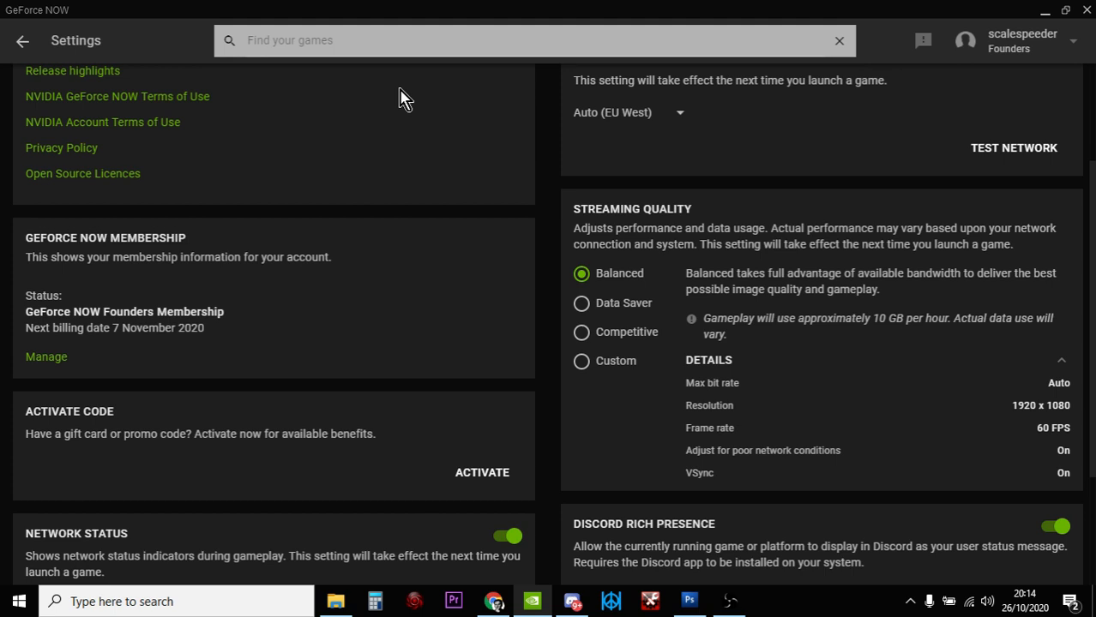
{"action": "mouse_move", "coordinate": [52, 48]}
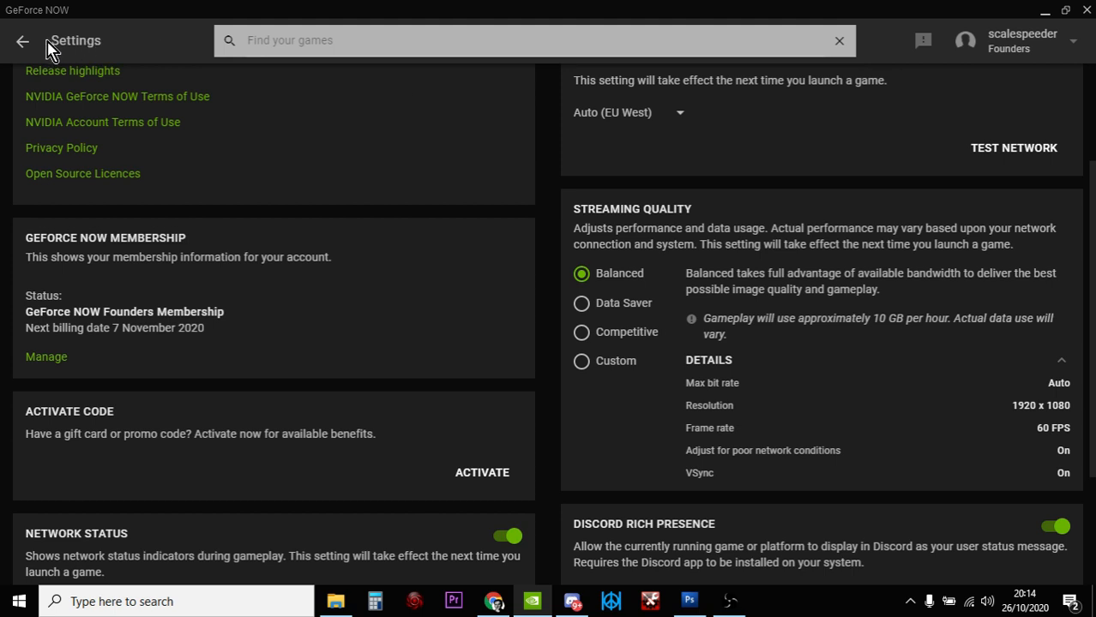
Leave Settings for the home screen with My Library, keeping Balanced quality
{"action": "left_click", "coordinate": [22, 41]}
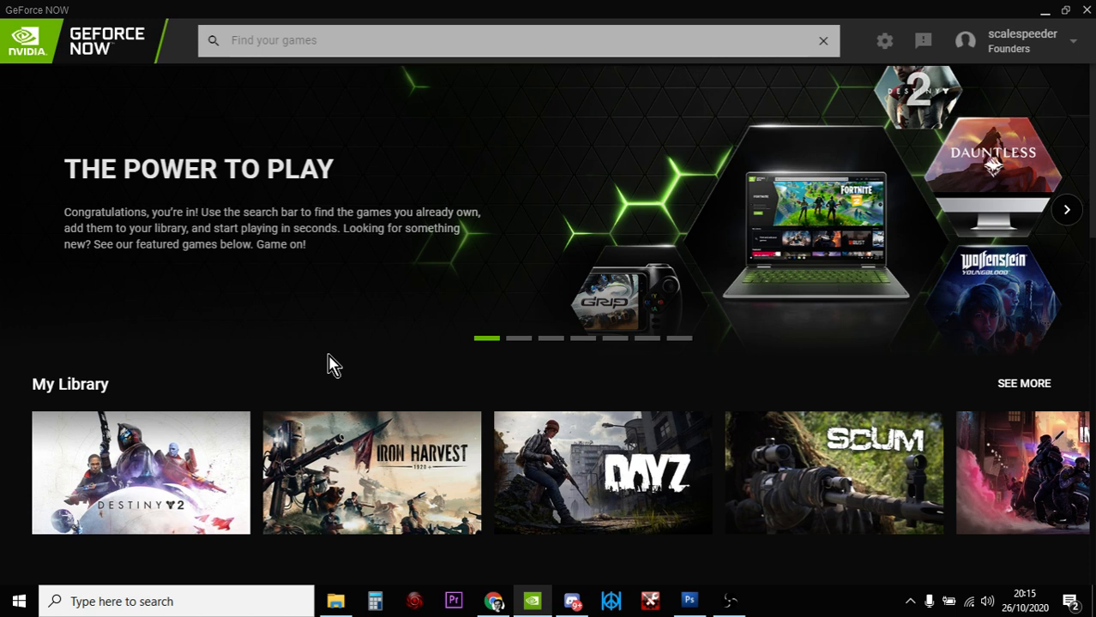
{"action": "mouse_move", "coordinate": [360, 364]}
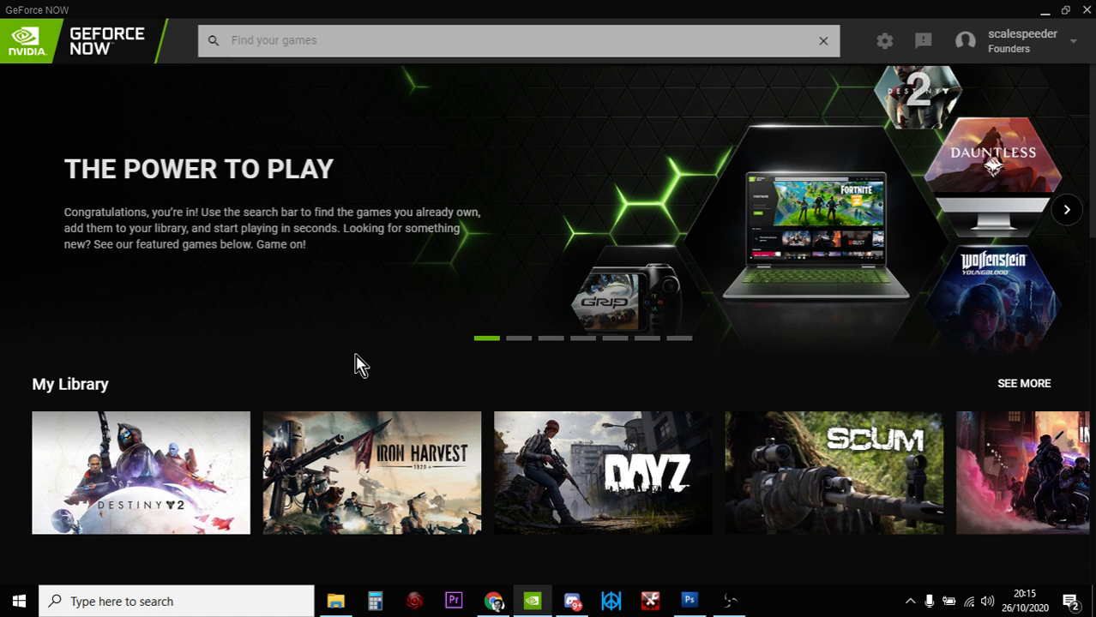